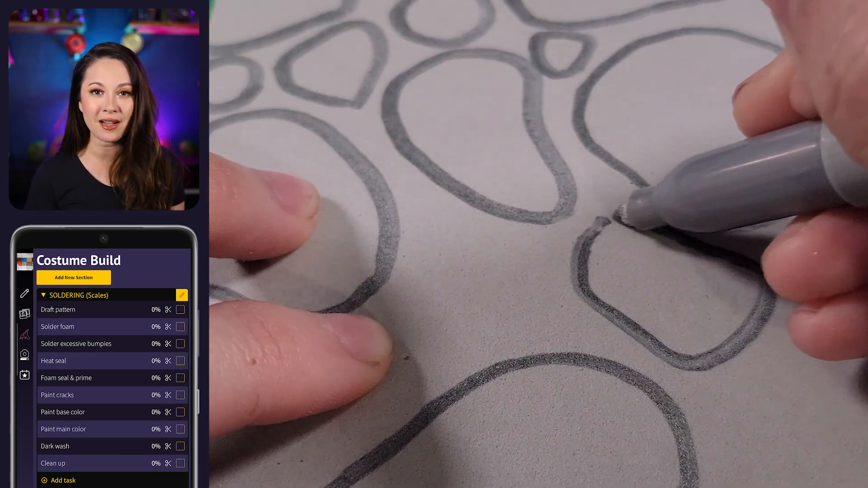
# Tick Draft pattern and Solder foam in SOLDERING (Scales) so both show 100% and strike through
pyautogui.click(180, 309)
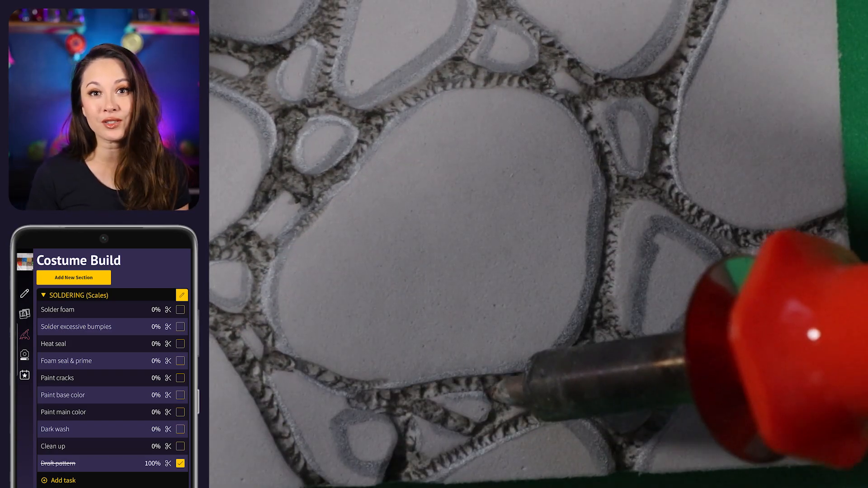
pyautogui.click(180, 310)
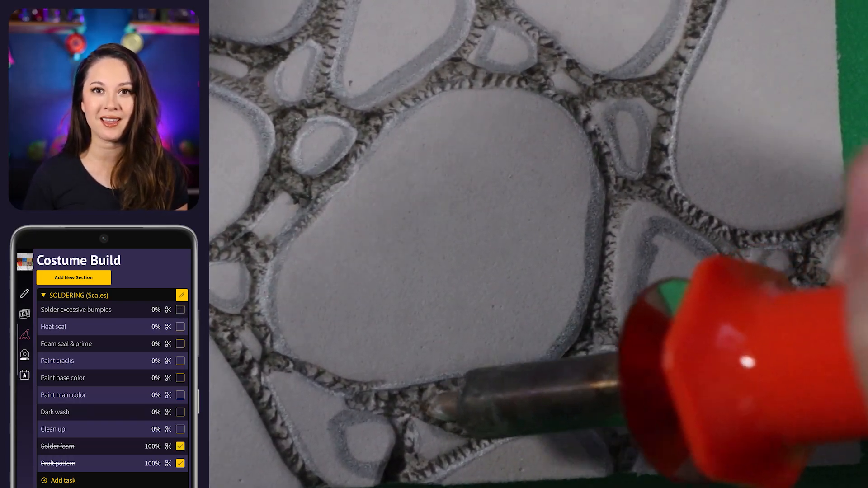
pyautogui.click(180, 309)
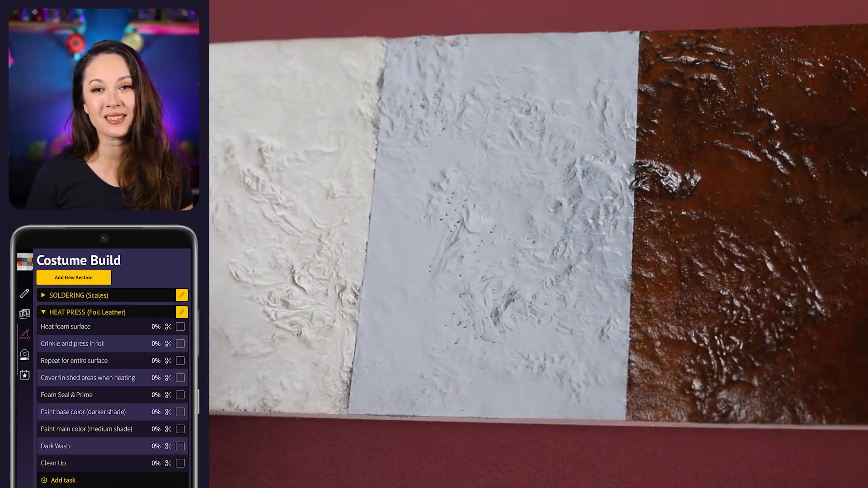
# Fold away SOLDERING (Scales) so the HEAT PRESS (Foil Leather) task list shows
pyautogui.click(180, 327)
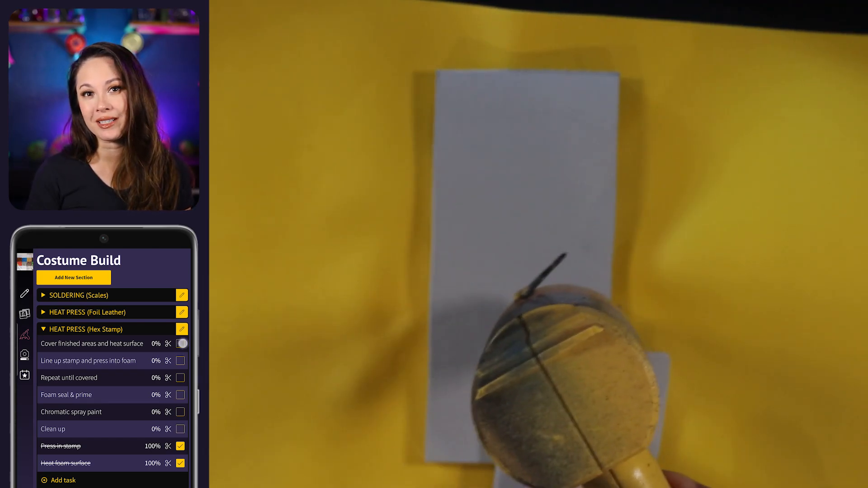
# Tick the HEAT PRESS (Hex Stamp) tasks from Cover finished areas through Press in stamp, leaving Clean up
pyautogui.click(180, 344)
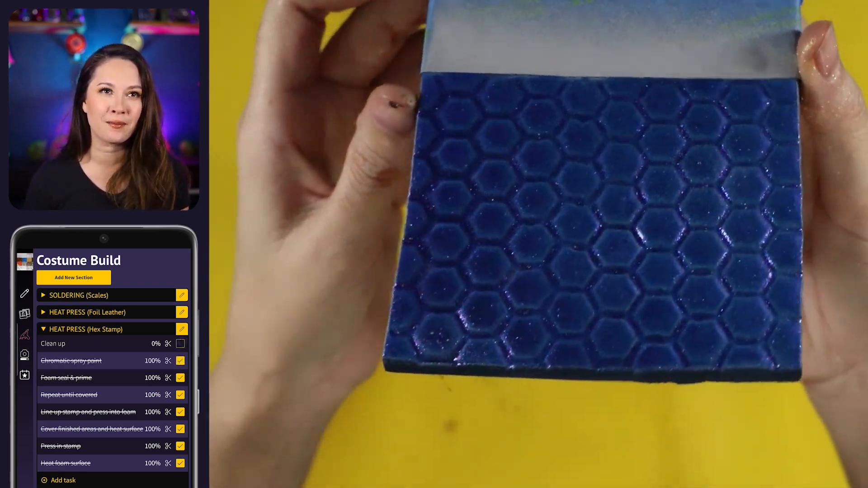
pyautogui.click(180, 344)
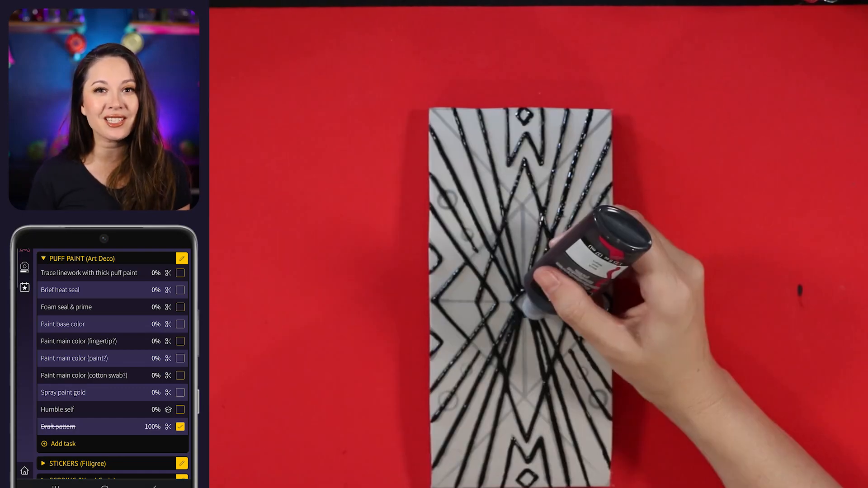
# Tick Draft pattern, Trace linework with thick puff paint and Brief heat seal under PUFF PAINT (Art Deco)
pyautogui.click(180, 274)
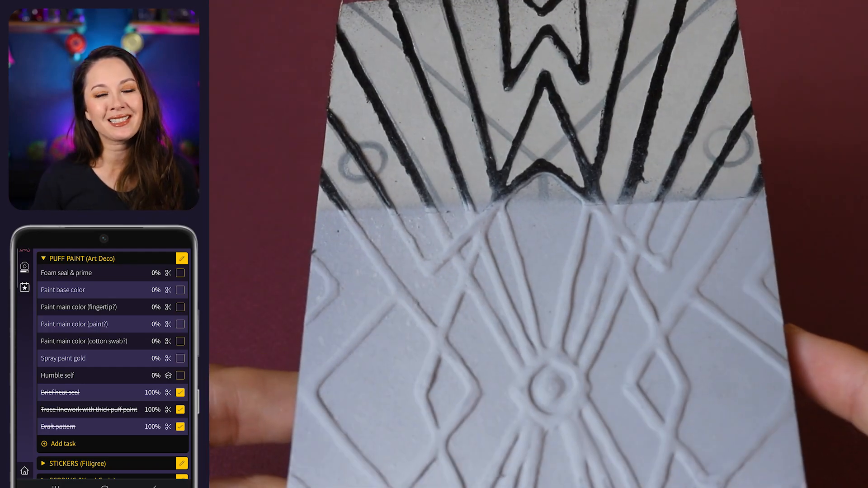
pyautogui.click(180, 273)
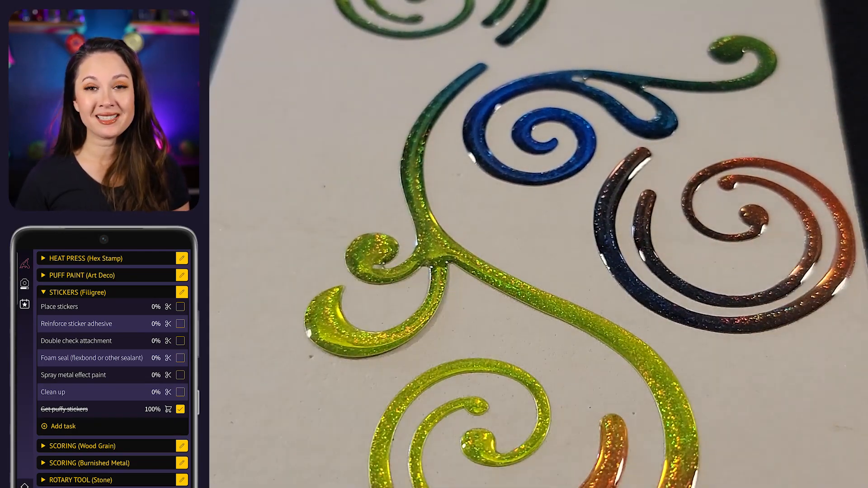
# Expand STICKERS (Filigree) and tick Get puffy stickers
pyautogui.click(180, 306)
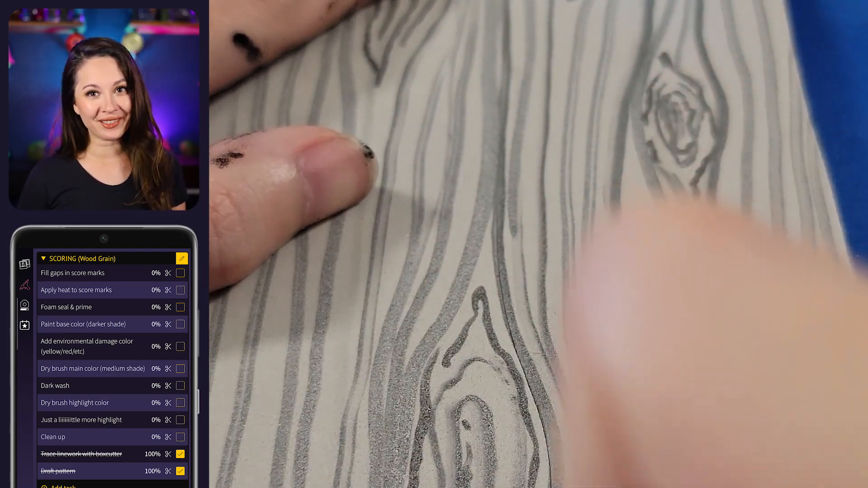
# Tick Fill gaps in score marks in the SCORING (Wood Grain) list
pyautogui.click(179, 273)
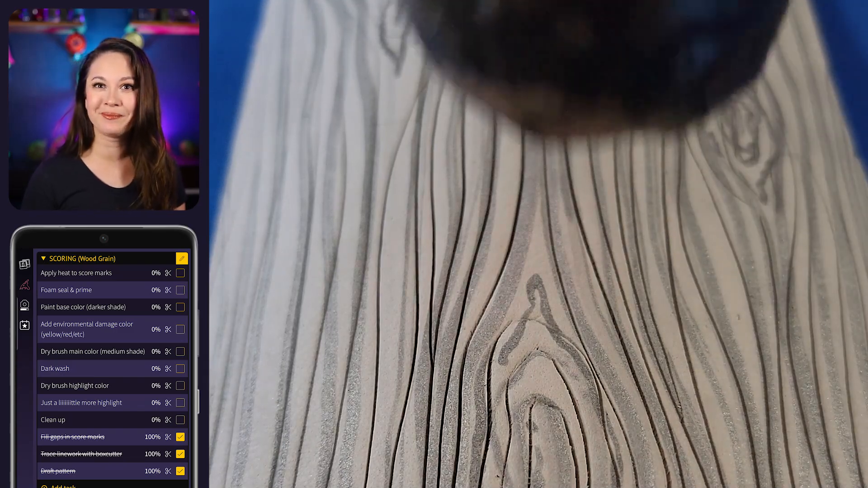
pyautogui.click(180, 273)
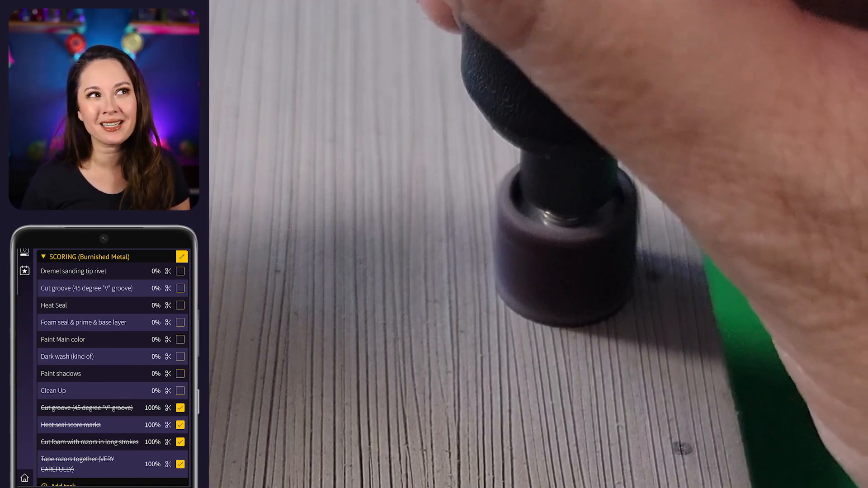
# Tick razor taping, long-stroke cutting, heat sealing and V-groove cutting under Scoring (Burnished Metal)
pyautogui.click(180, 271)
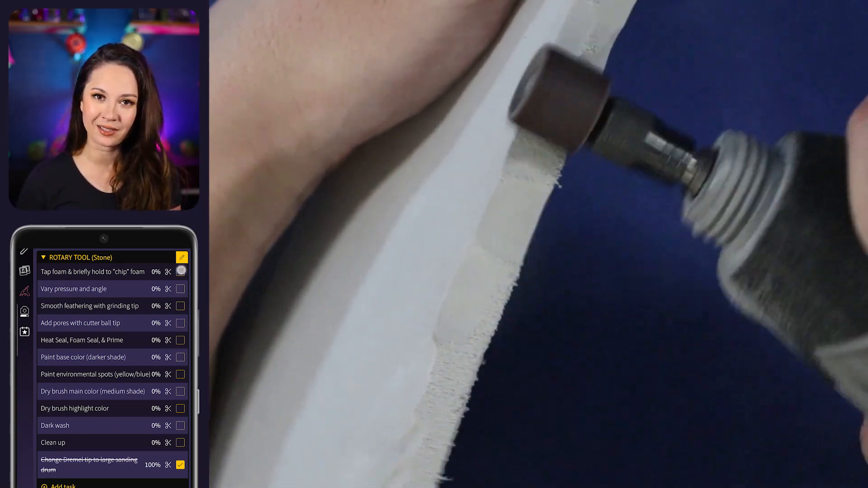
# Tick 'Tap foam & briefly hold to "chip" foam' in the Rotary Tool (Stone) list
pyautogui.click(180, 271)
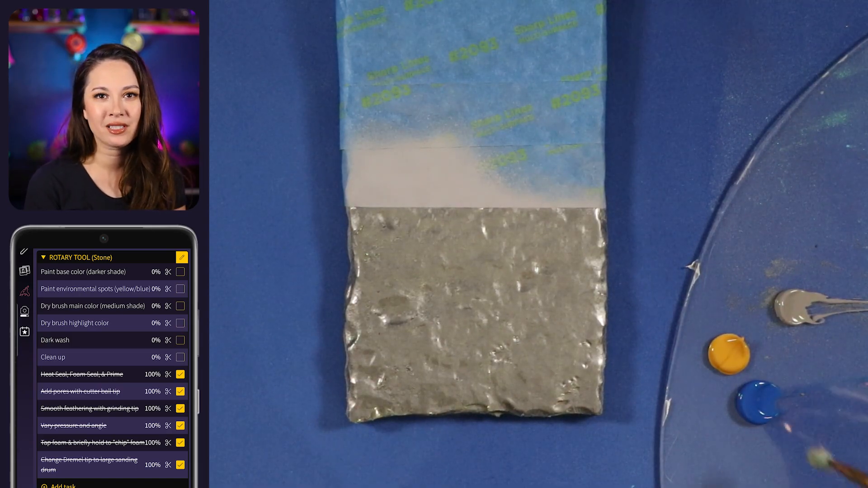
# Tick the ROTARY TOOL (Bark) groove tasks and Smooth feathering with grinding tip
pyautogui.click(180, 271)
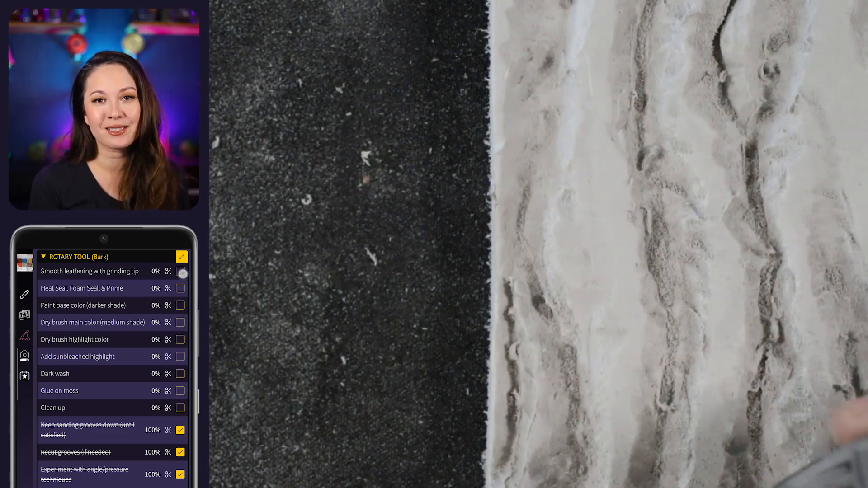
pyautogui.click(180, 271)
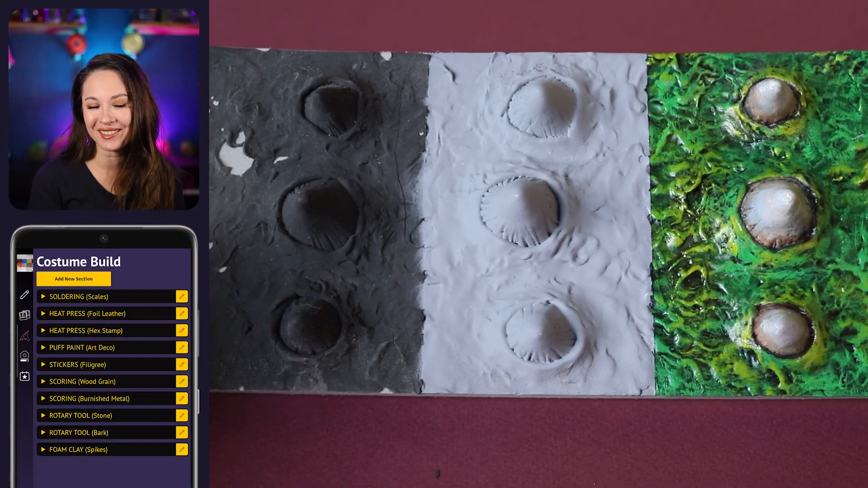
# Expand the FOAM CLAY (Spikes) row to show its task checklist
pyautogui.click(80, 450)
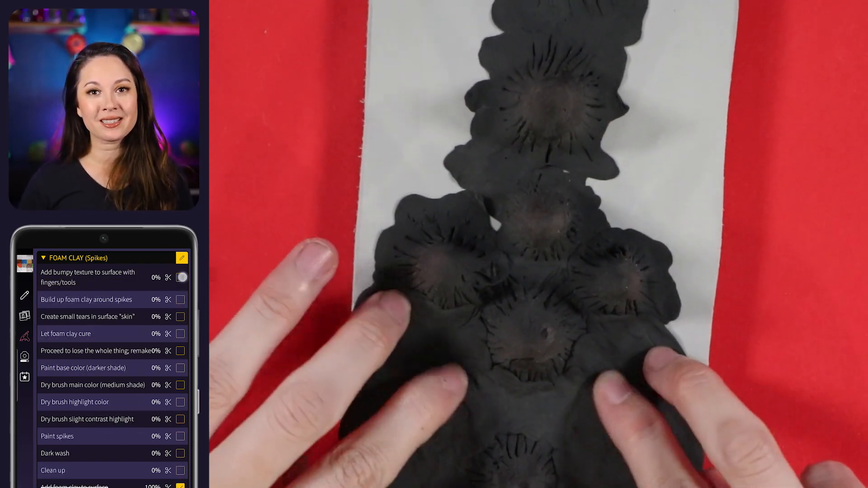
# Tick the bumpy-texture and small-tears tasks in the Foam Clay (Spikes) checklist
pyautogui.click(180, 278)
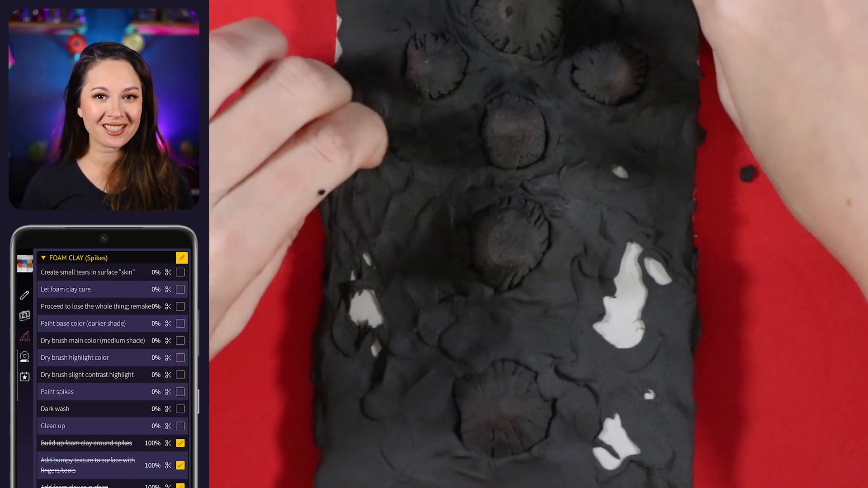
pyautogui.click(179, 272)
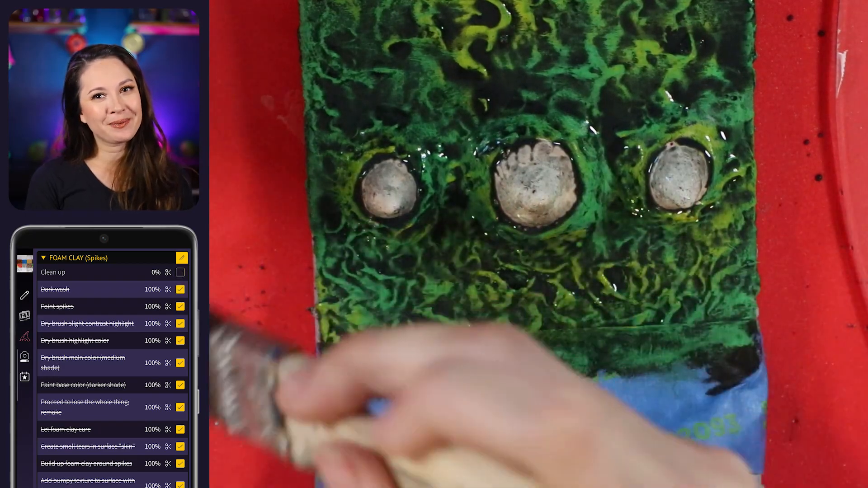
# Tick 'Clean up', completing the Foam Clay (Spikes) checklist
pyautogui.click(180, 272)
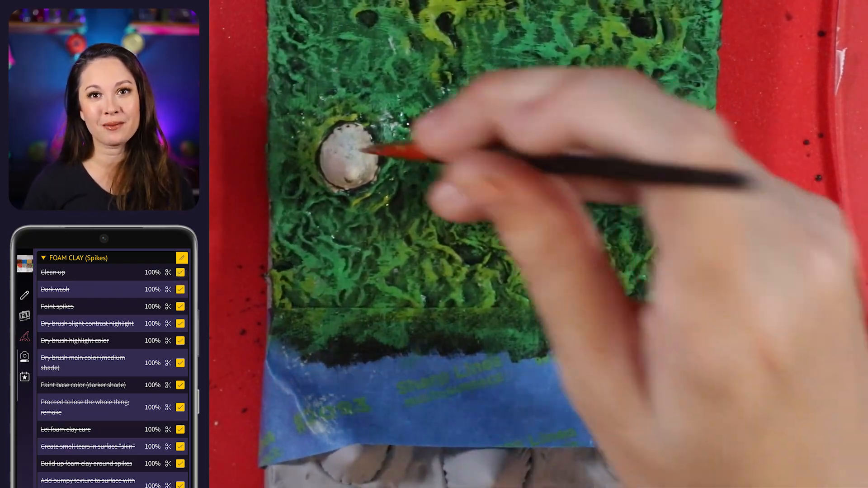